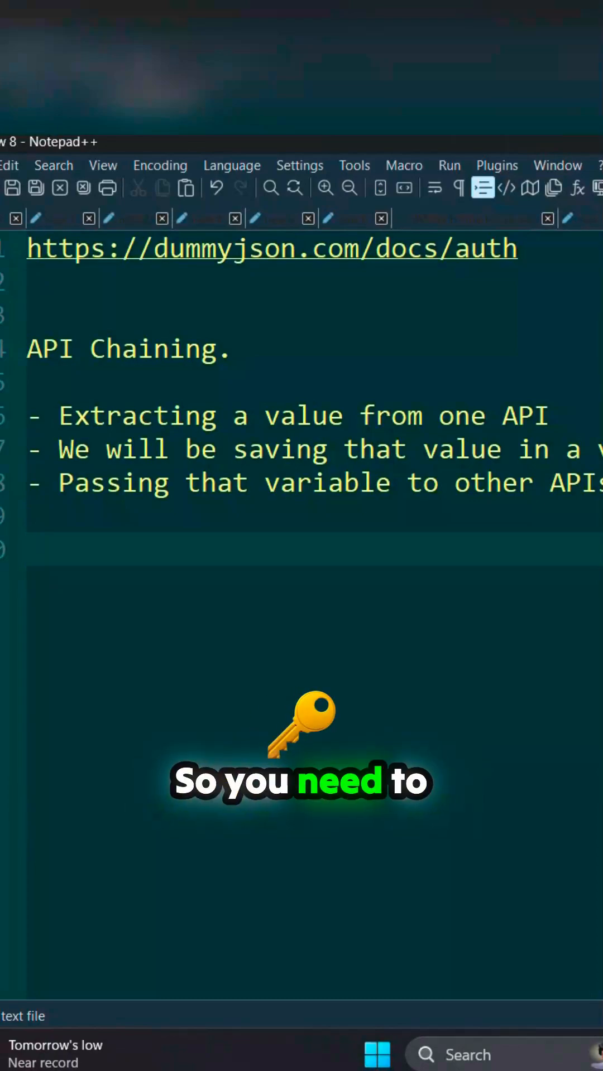
# Add a "Login API" line followed by "-> Token" and blank lines below
pyautogui.write('Login')
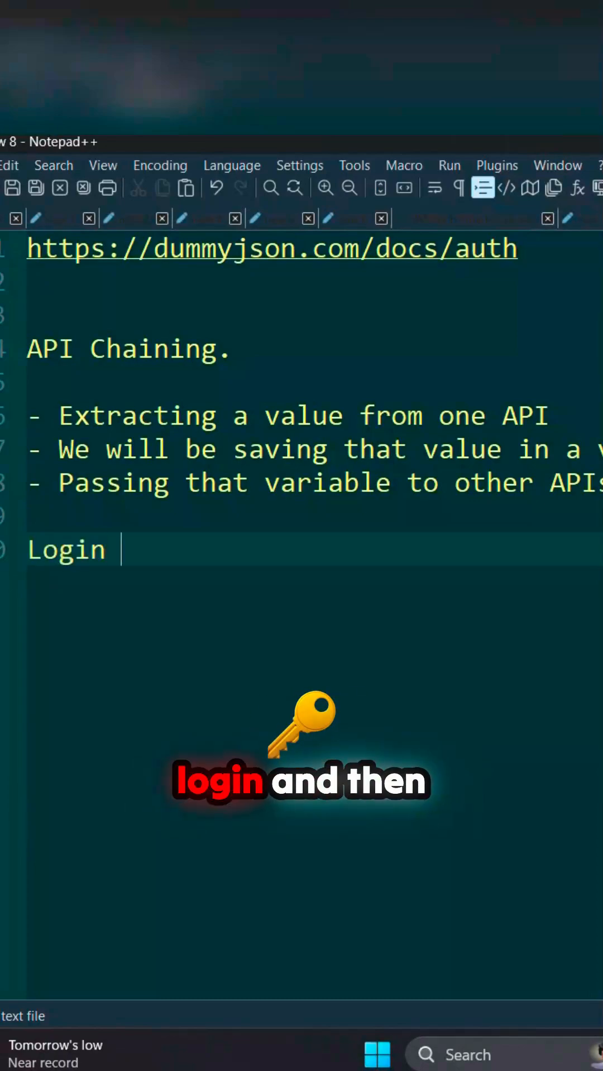
pyautogui.press('Enter')
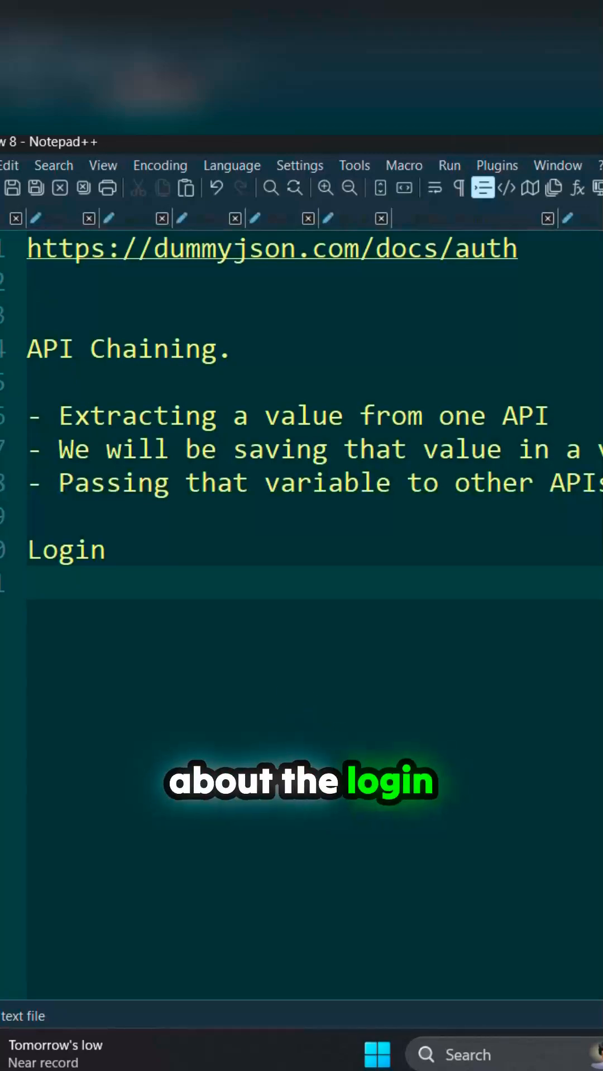
pyautogui.write('API')
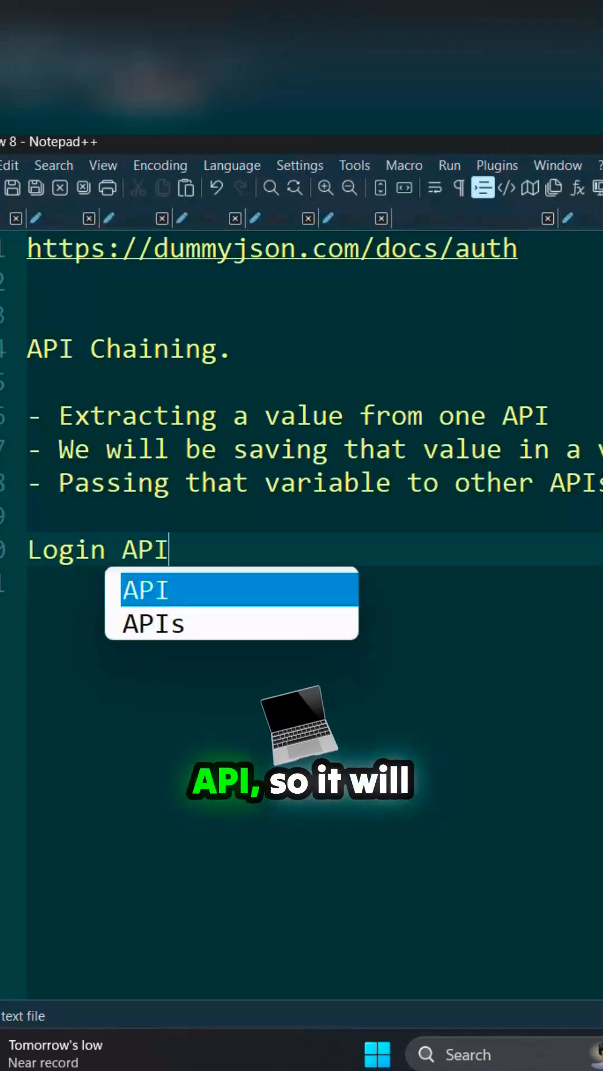
pyautogui.press('enter')
pyautogui.write('-> Token')
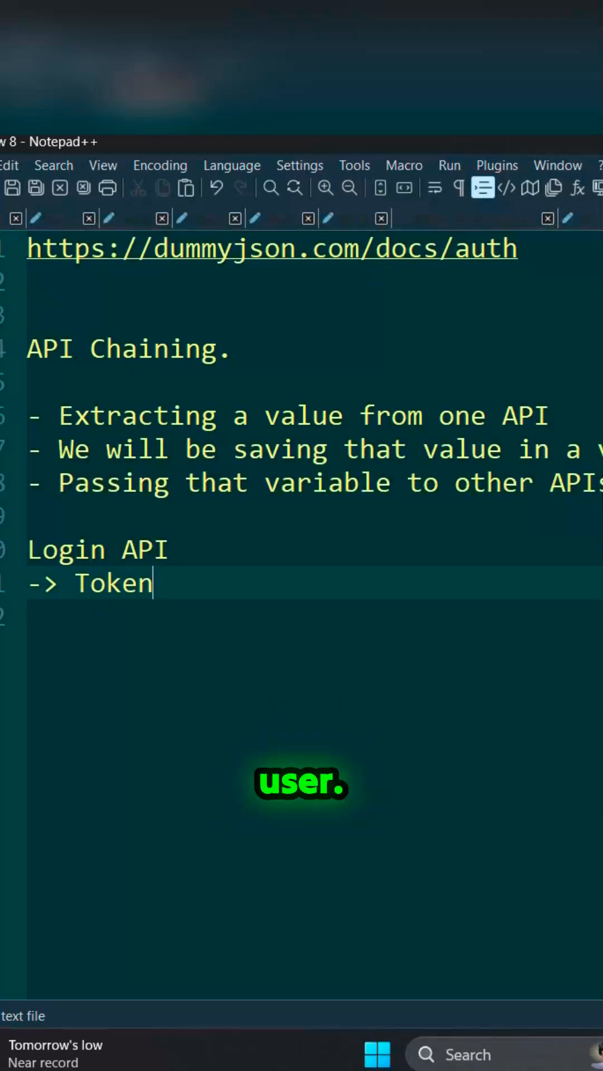
pyautogui.press('enter')
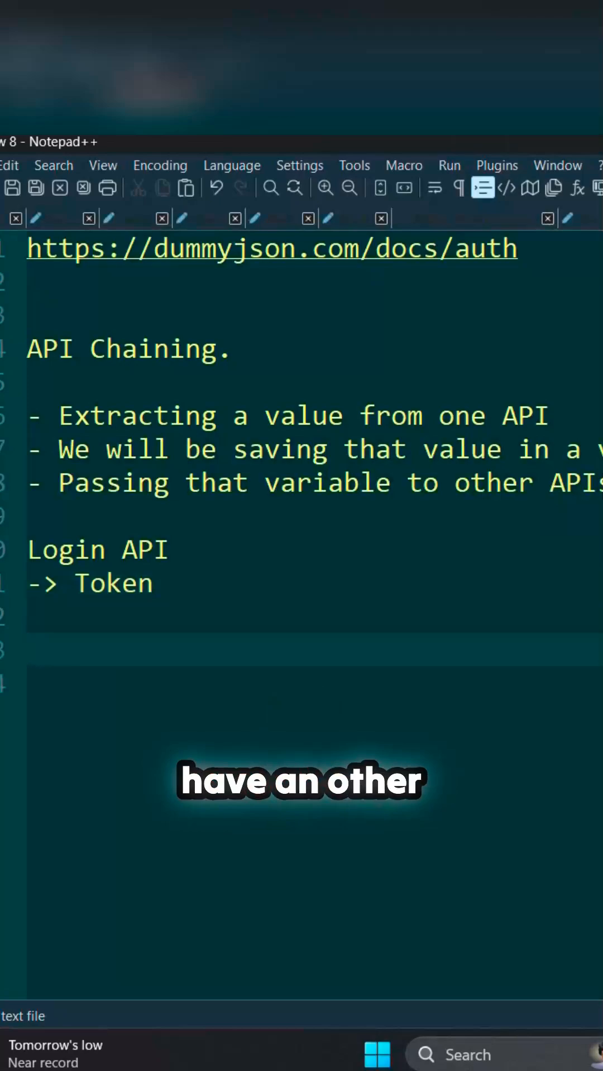
# Start the "Add a comment" line and label Login API with "(Testing Funda)"
pyautogui.write('Add a comment')
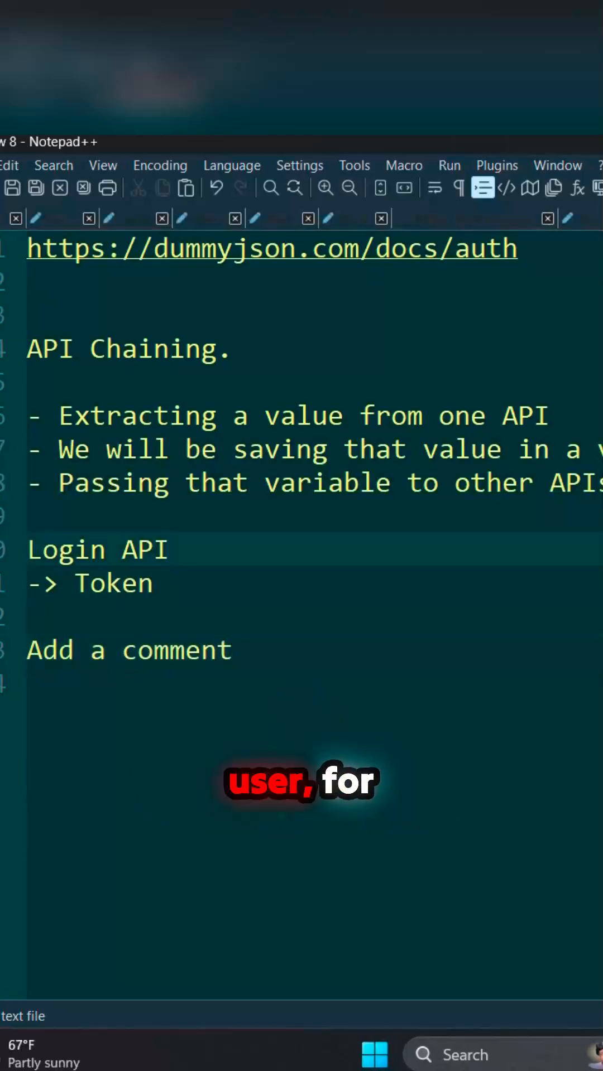
pyautogui.write('(')
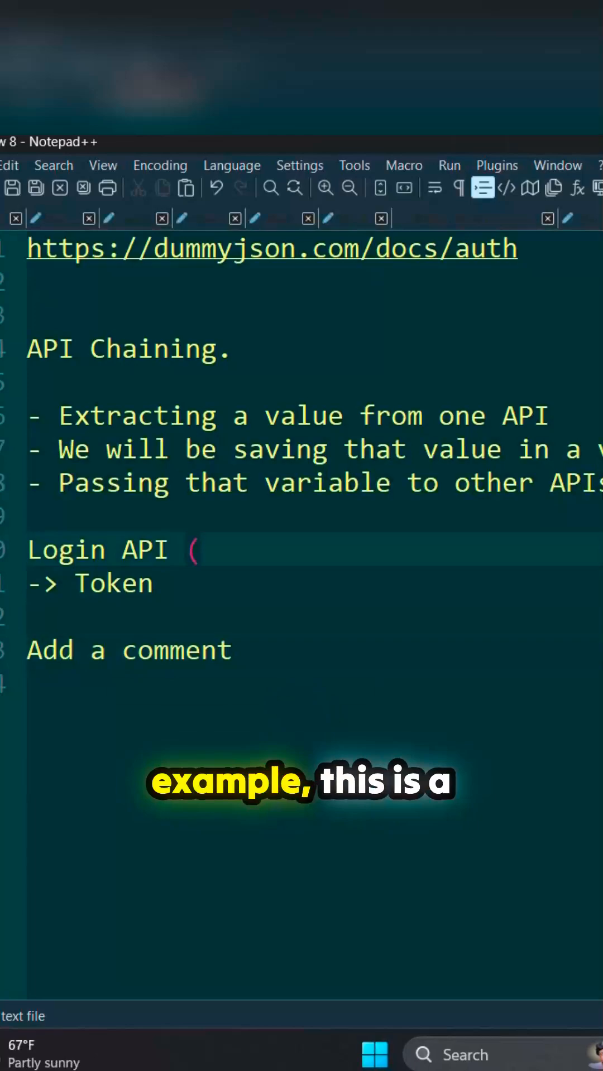
pyautogui.write('F')
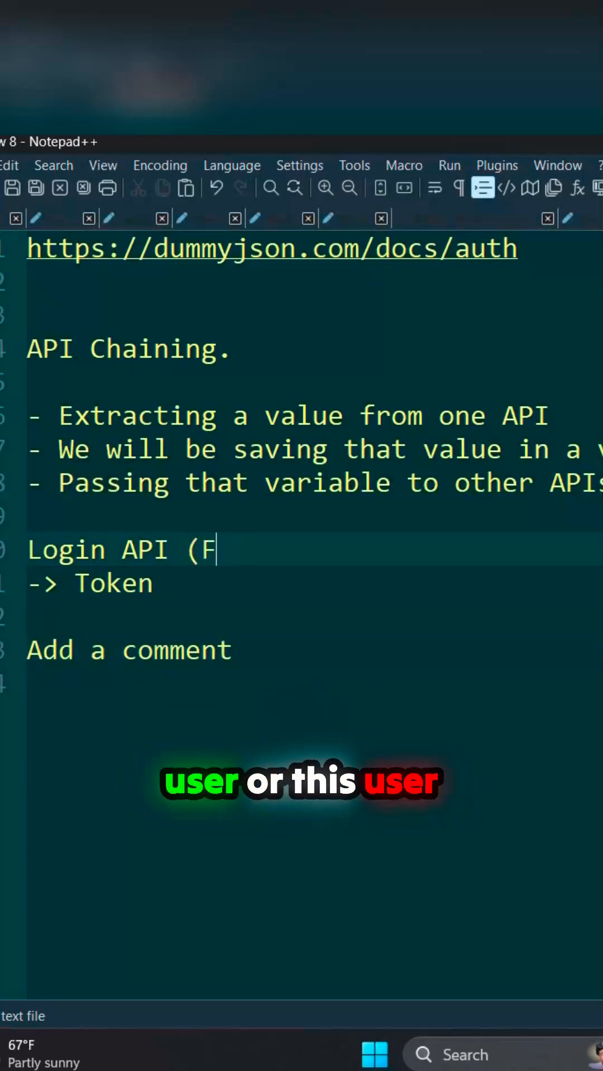
pyautogui.write('est')
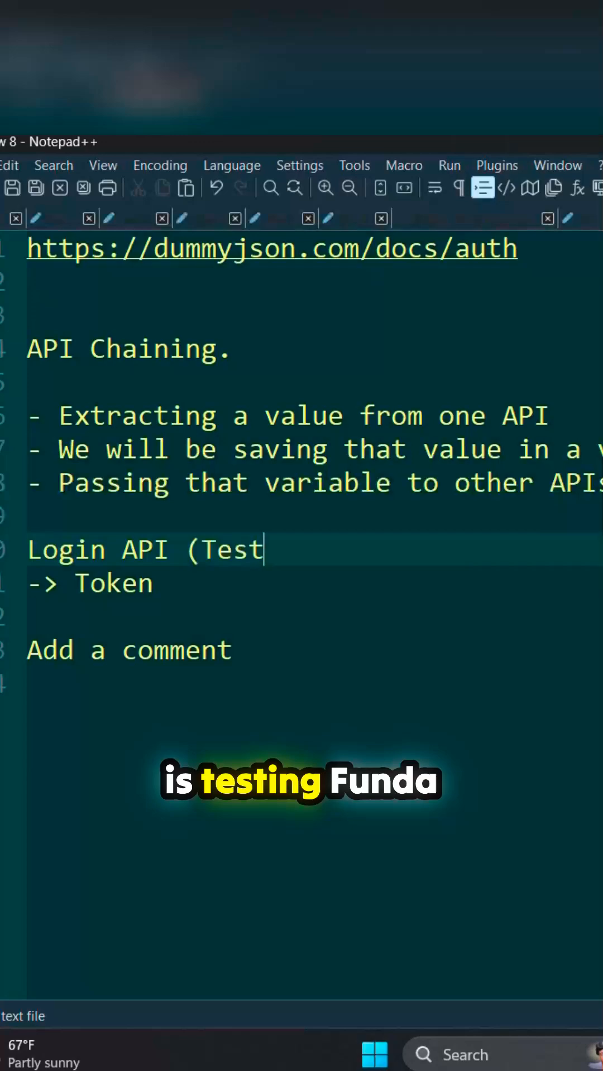
pyautogui.write('ing Funda')
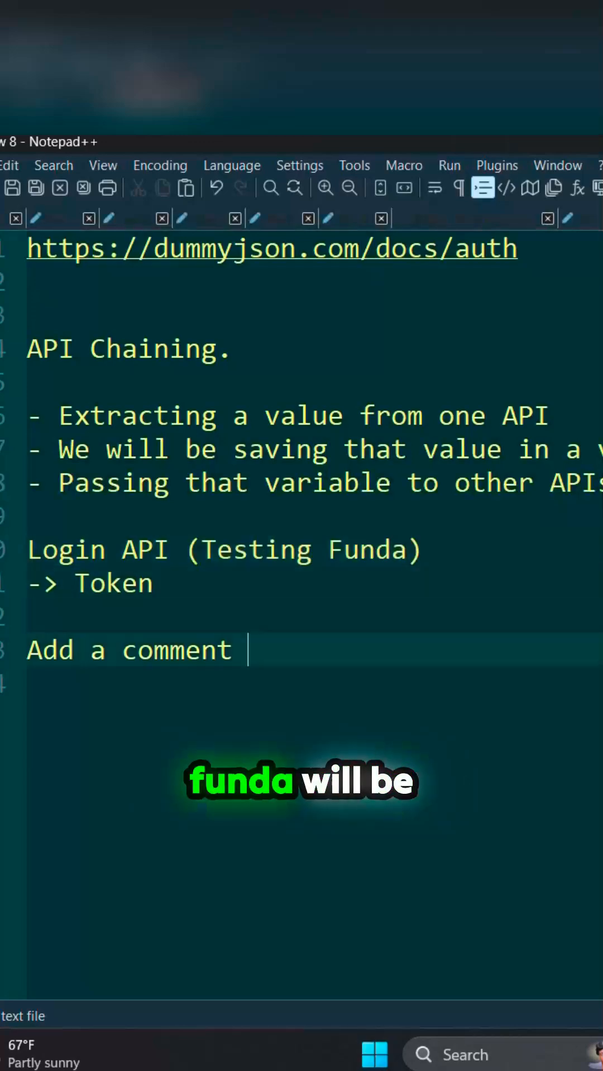
# Append "(Testing Funda)" to the Add a comment line
pyautogui.write('(')
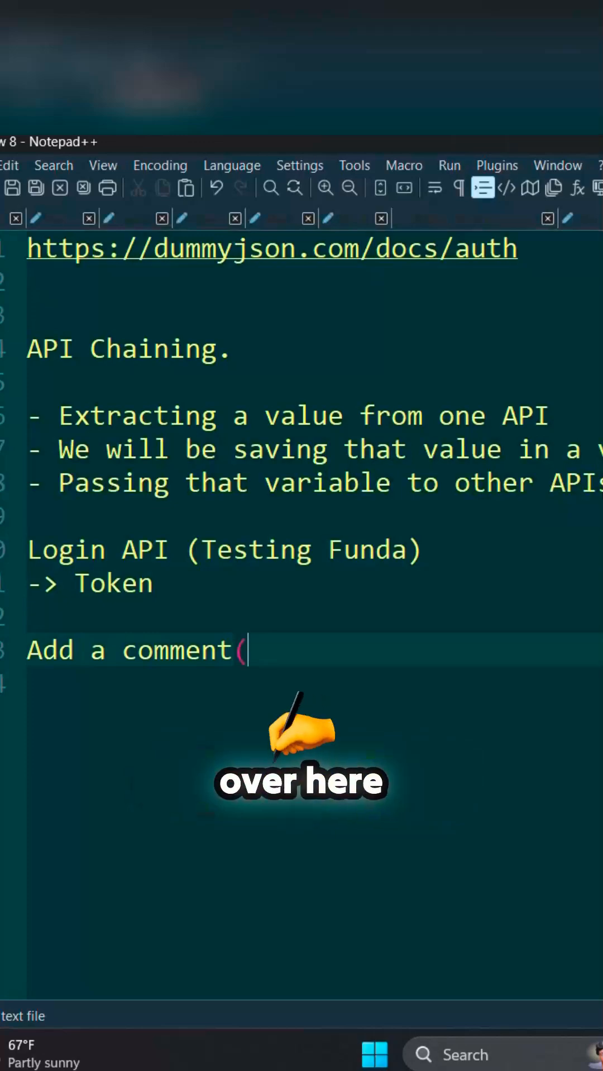
pyautogui.write('Testing')
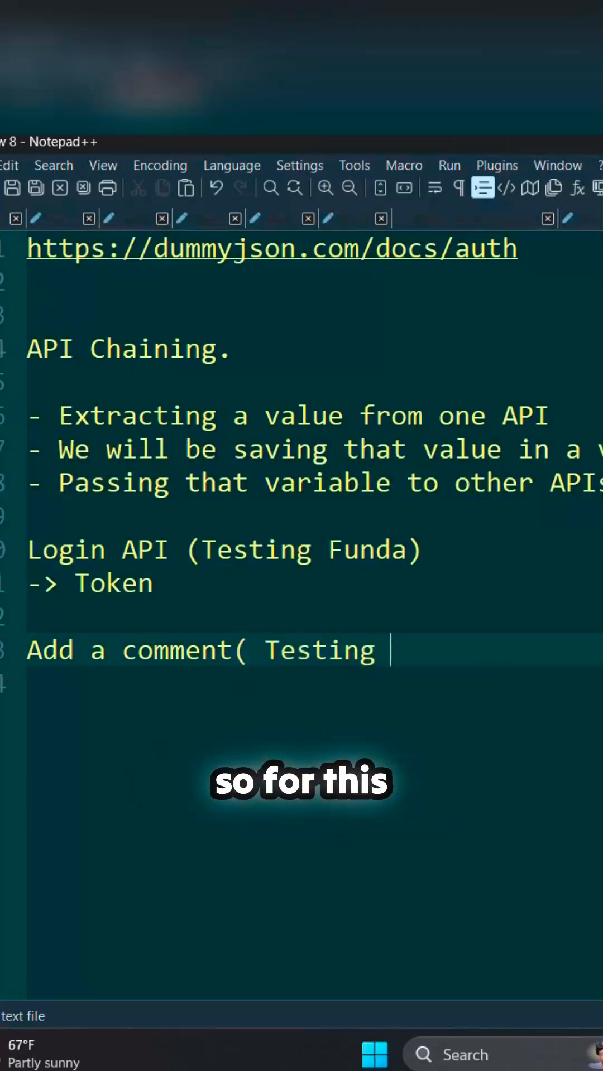
pyautogui.write('Funda)')
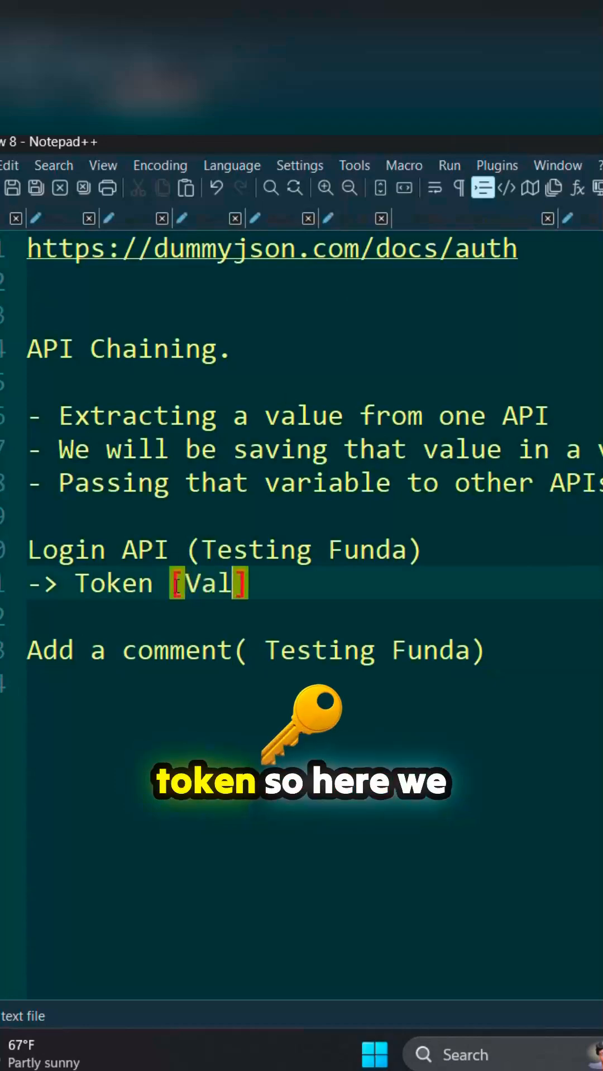
# Finish the token line as "-> Token [Value]" and place the caret above Add a comment
pyautogui.write('ue')
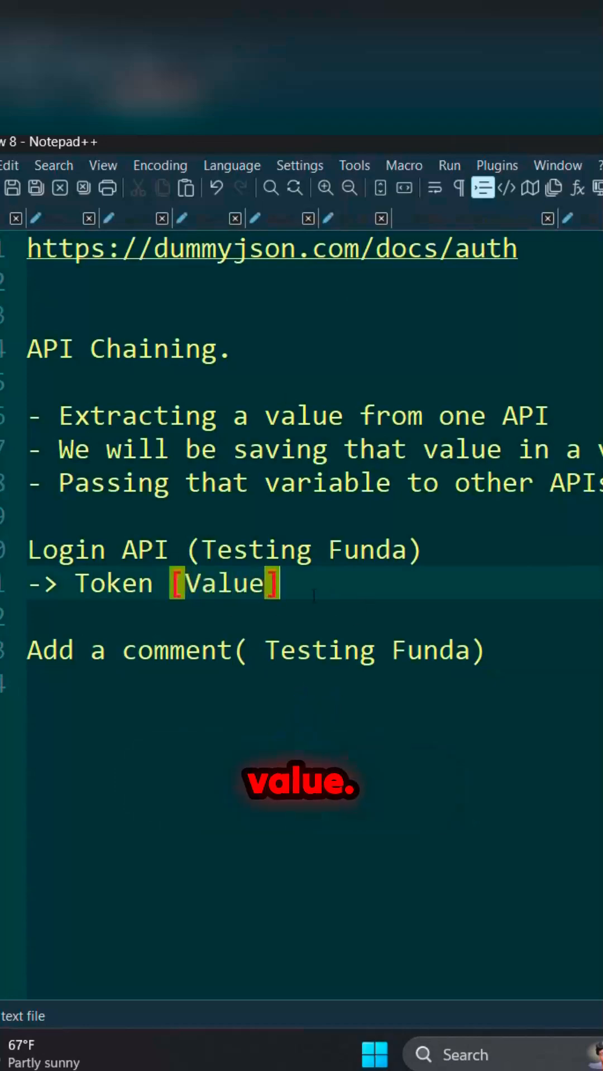
pyautogui.doubleClick(255, 549)
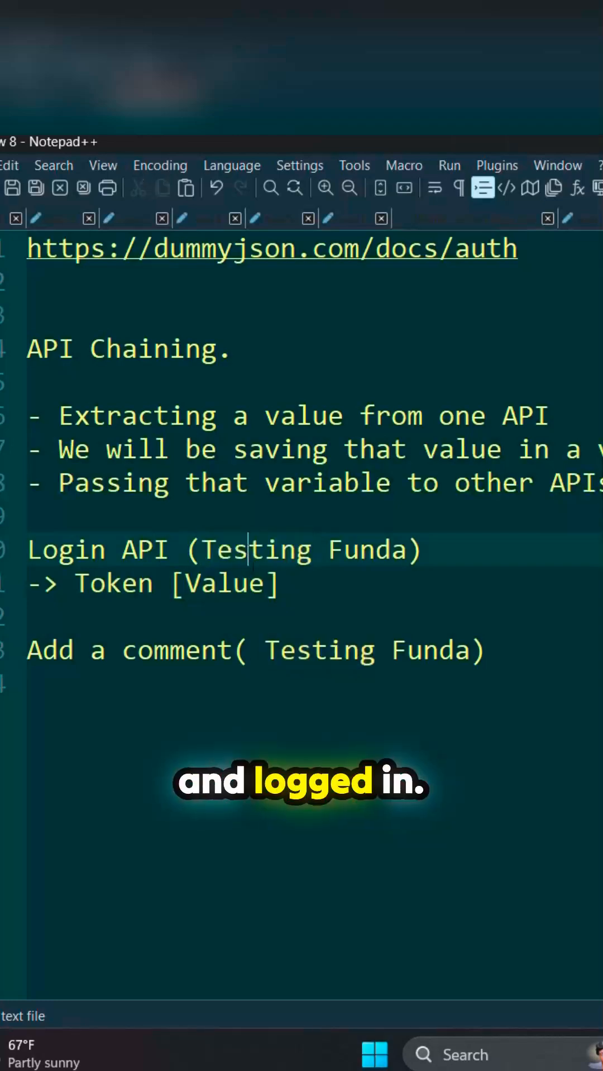
pyautogui.doubleClick(224, 582)
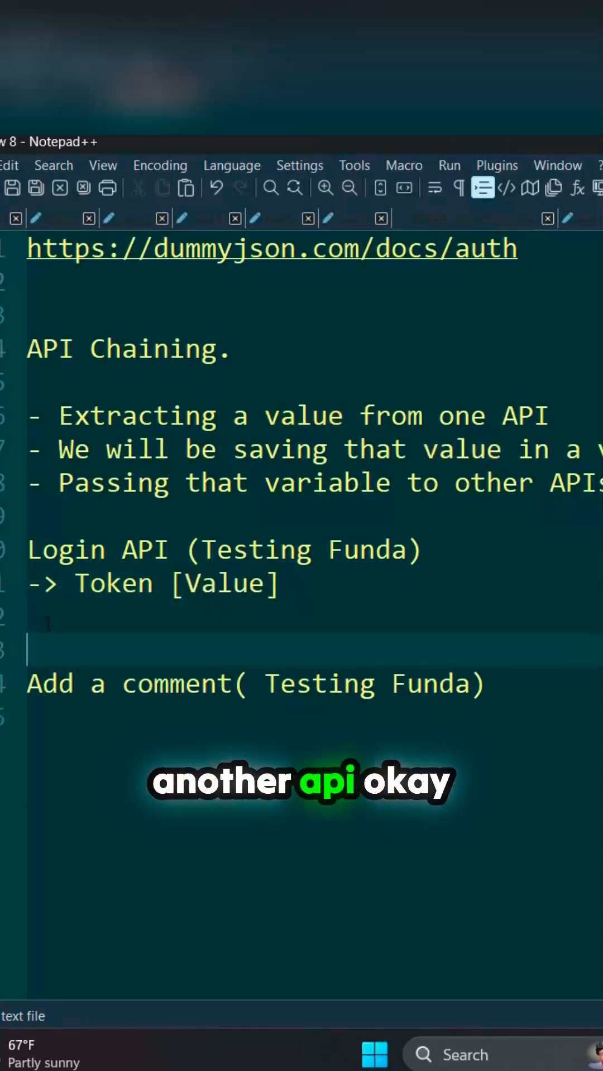
# Type "Comments API []" on the line above Add a comment
pyautogui.write('COm')
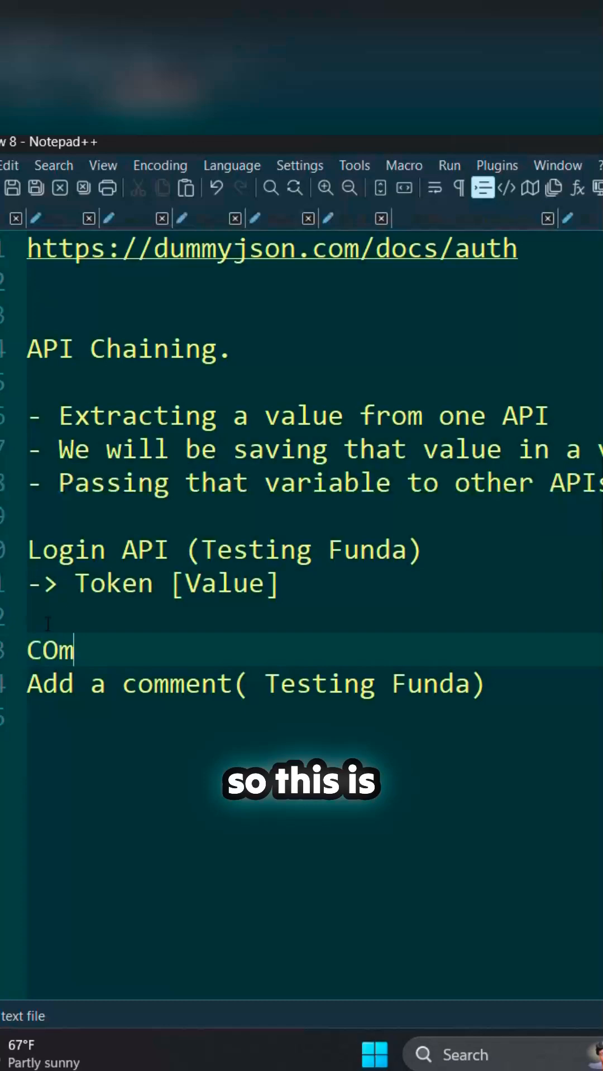
pyautogui.write('mments API')
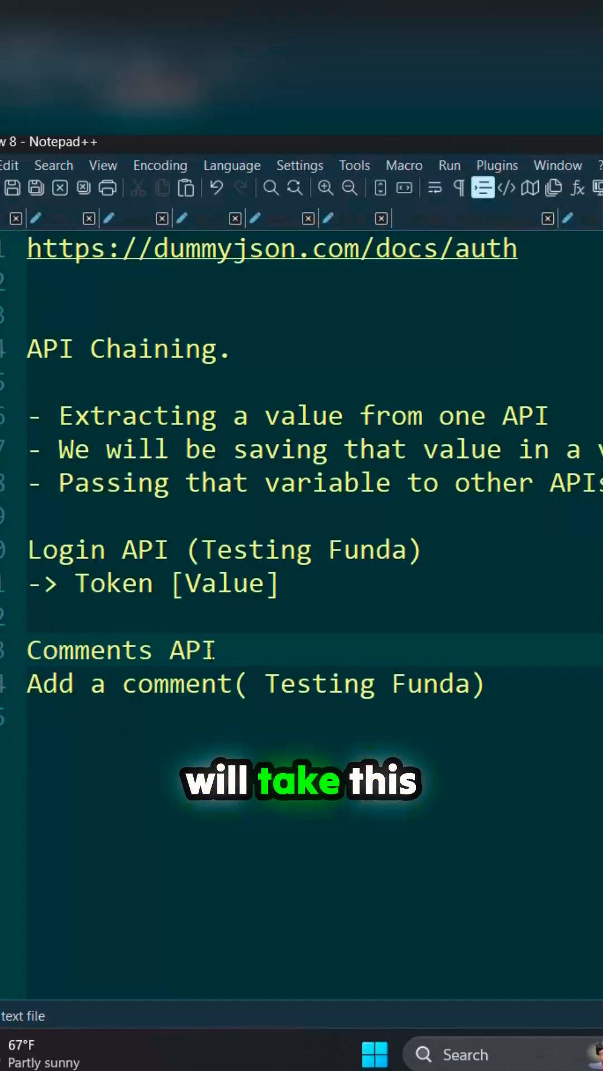
pyautogui.write('[]')
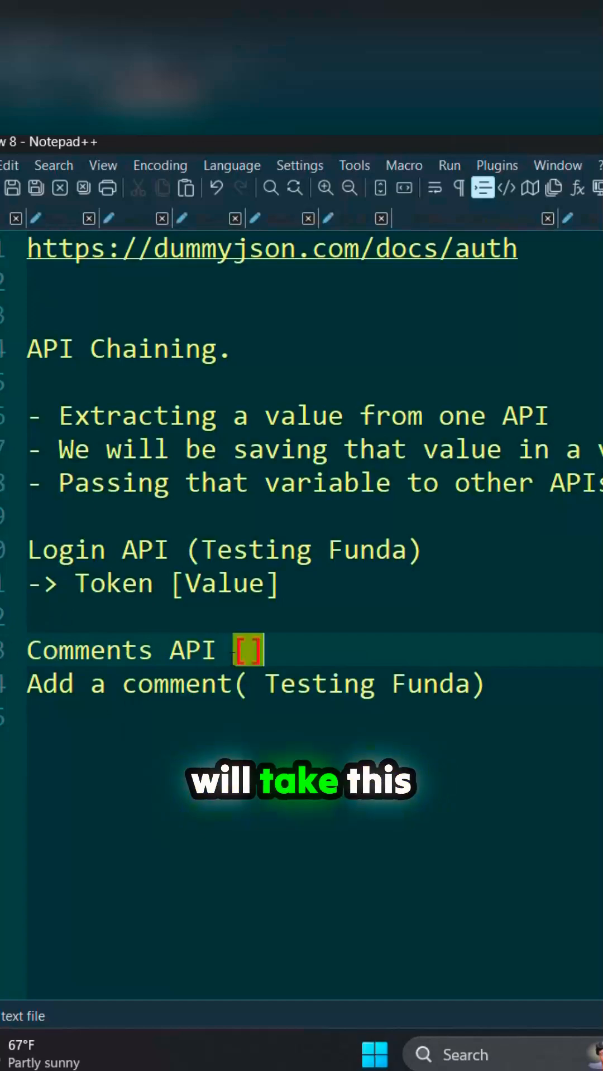